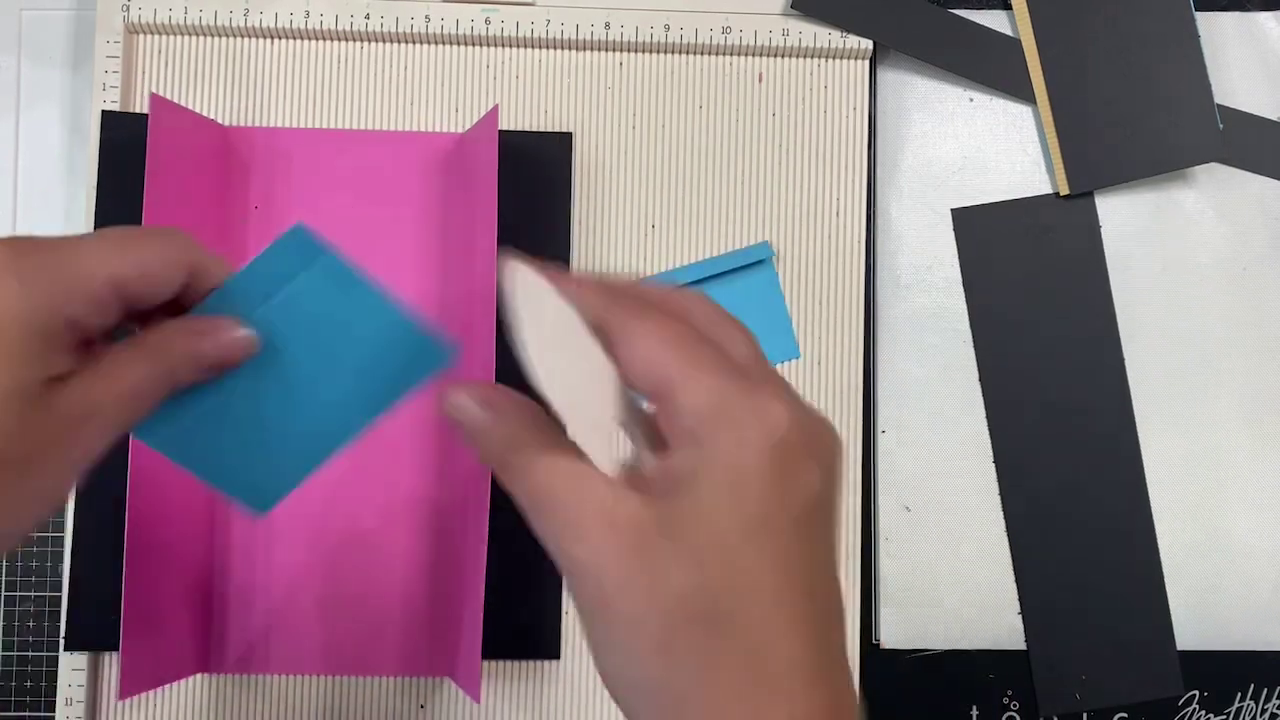
# Step: Burnish the second blue pocket's flap flat with the bone folder on the scoring board
pyautogui.moveTo(300, 360); pyautogui.dragTo(720, 560)
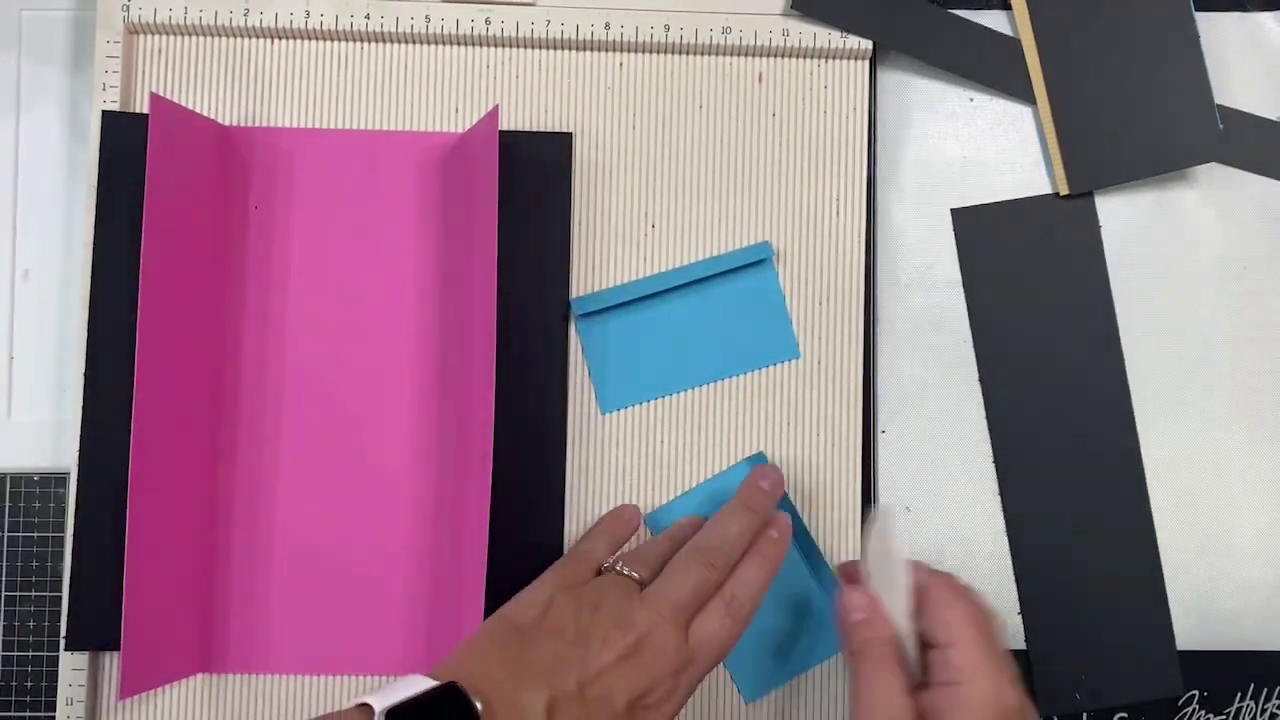